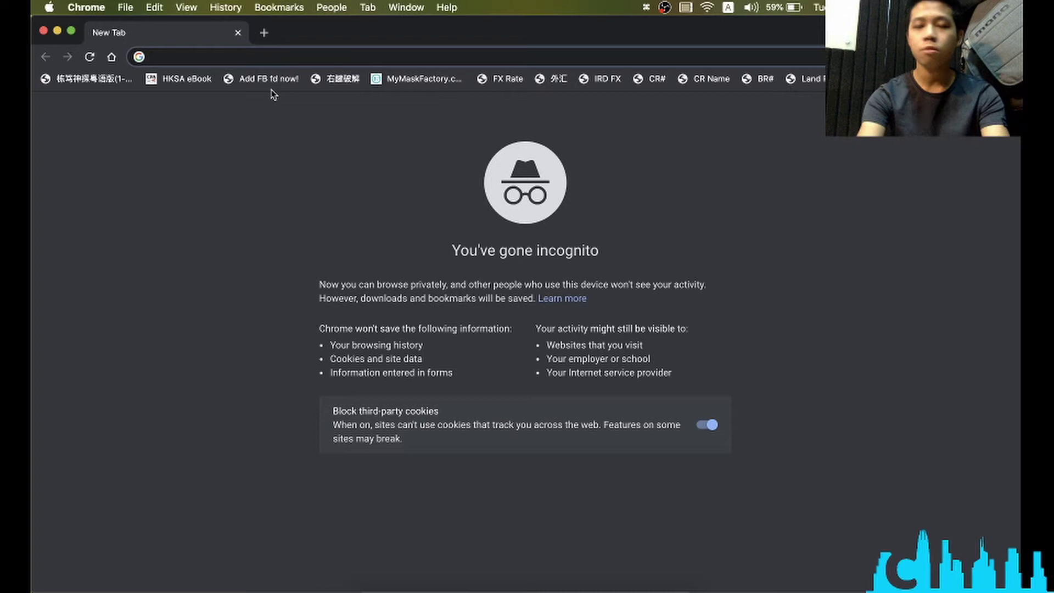
Go to bandlab.com in the incognito Chrome window.
text(bandlab.com)
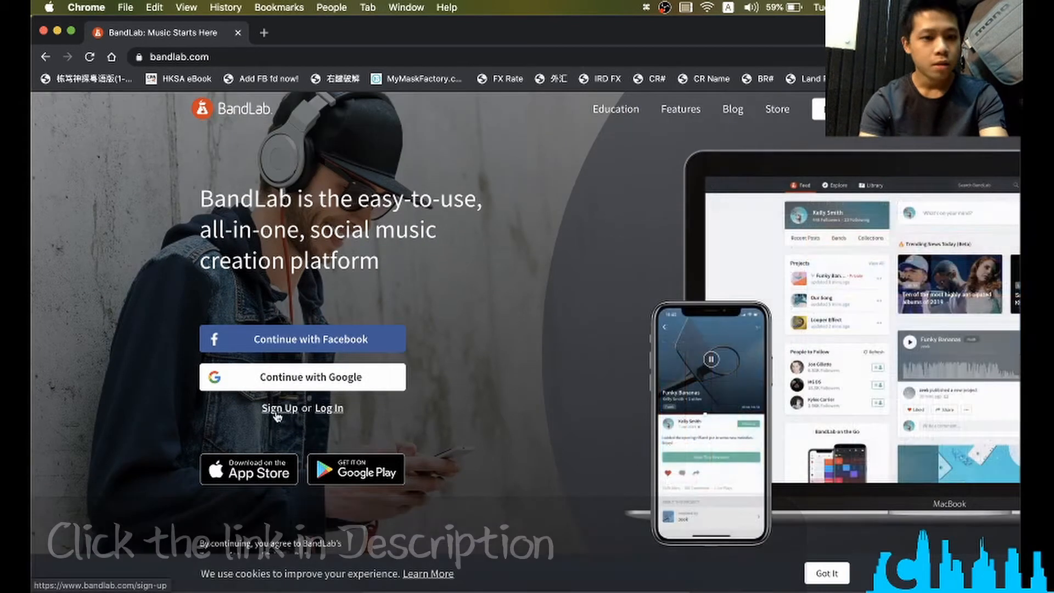
Register a BandLab account using a copied 10 Minute Mail address and pass the reCAPTCHA.
click(261, 33)
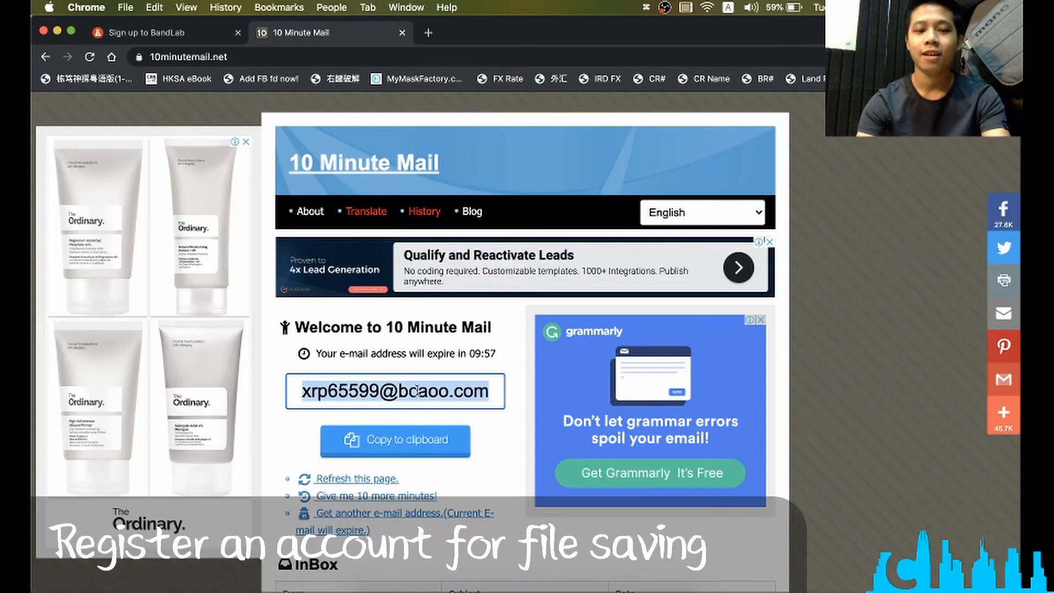
click(159, 32)
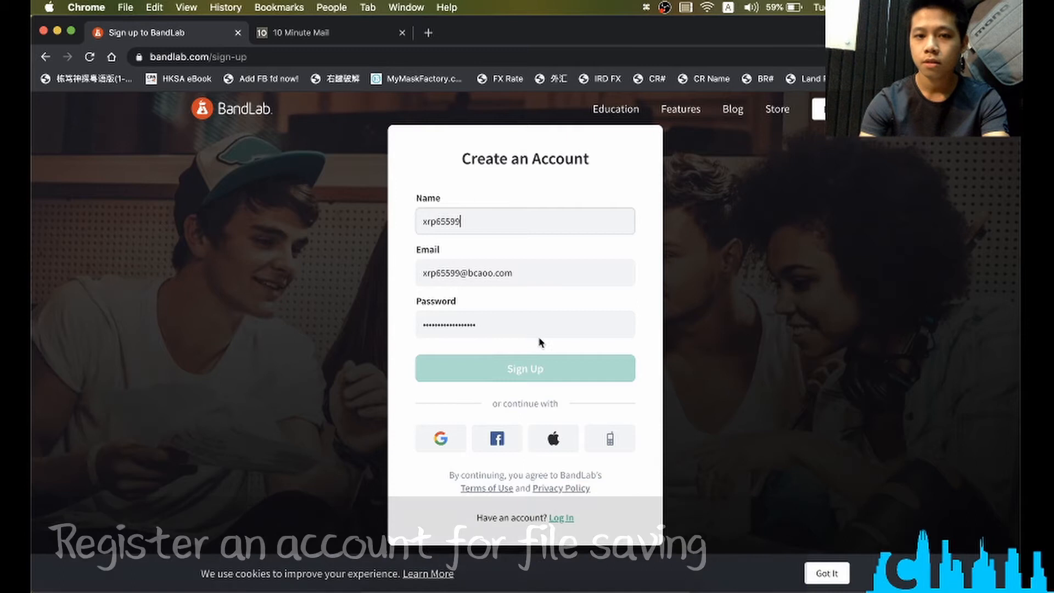
click(525, 368)
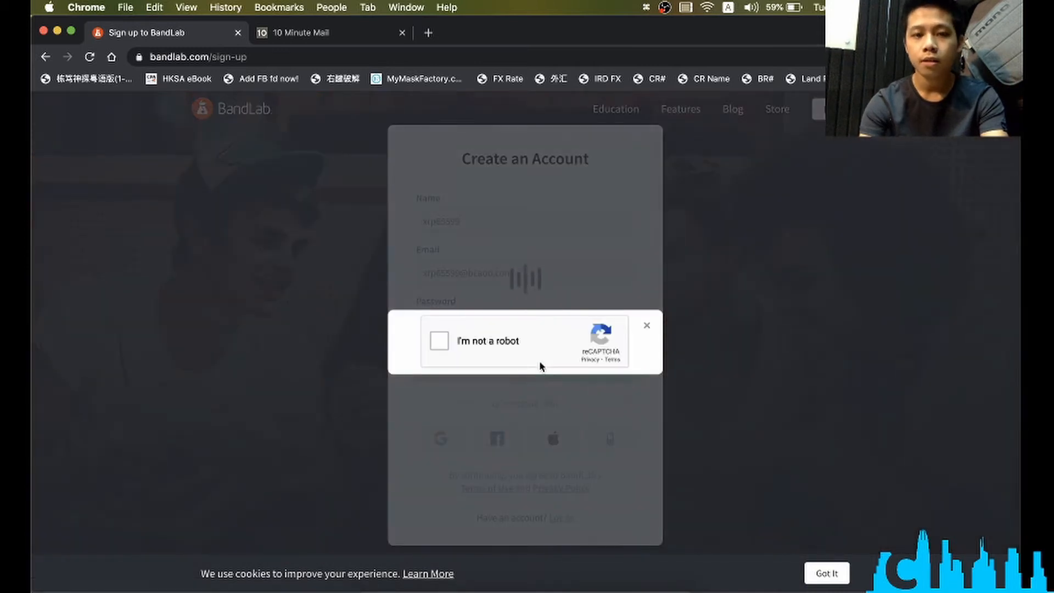
click(438, 341)
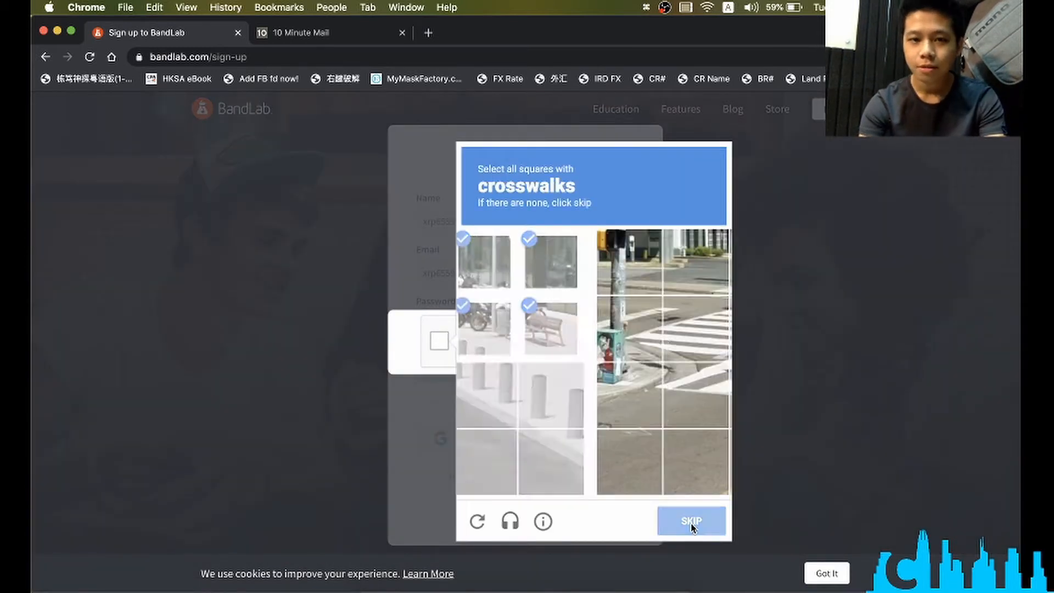
click(692, 521)
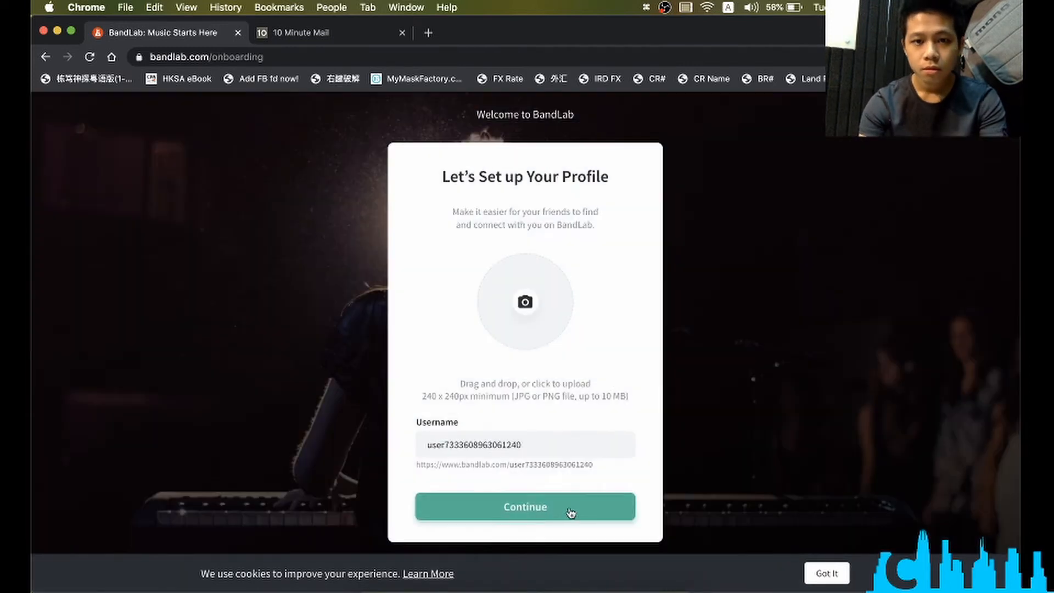
Accept the suggested username, pick a journey and role, and choose Electronic as a genre.
click(525, 507)
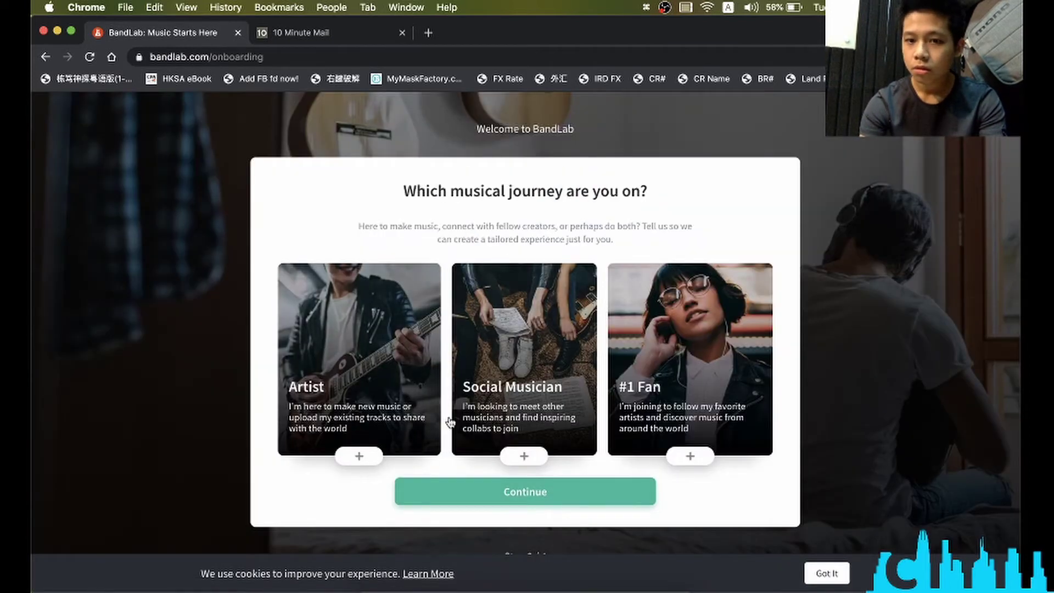
click(525, 491)
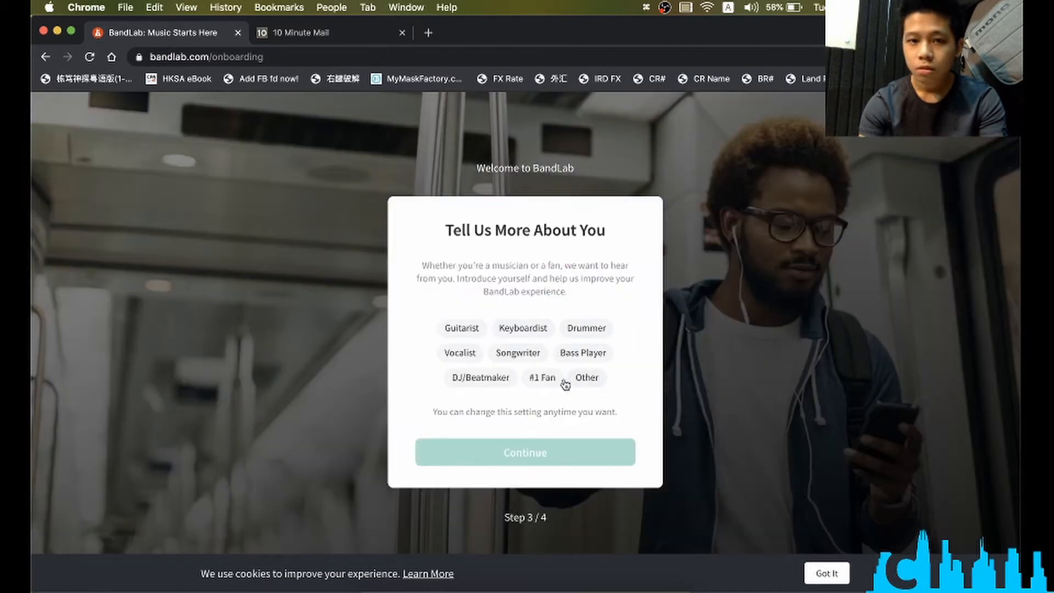
click(525, 453)
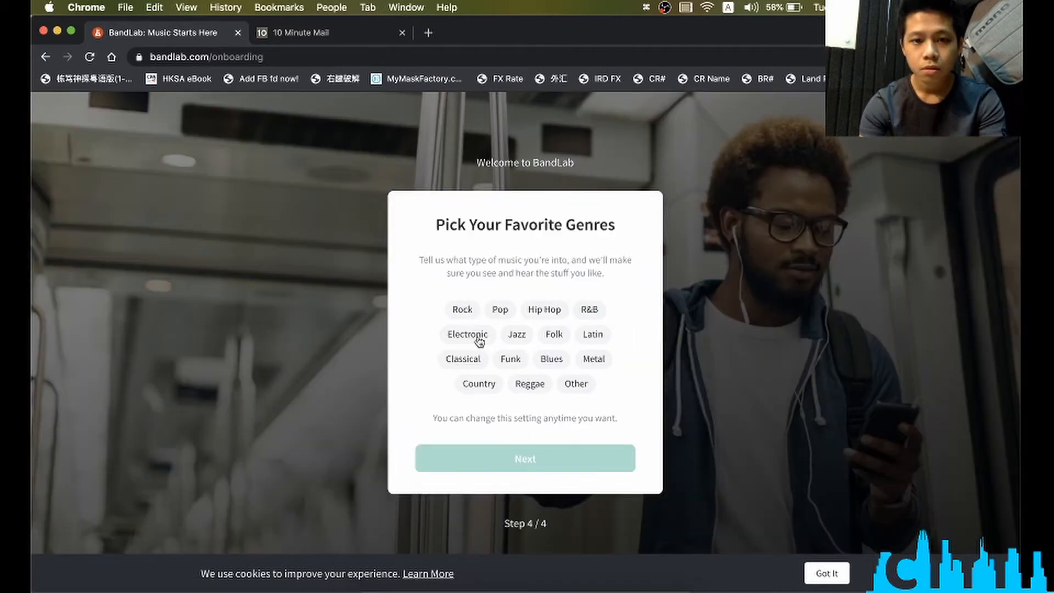
click(524, 458)
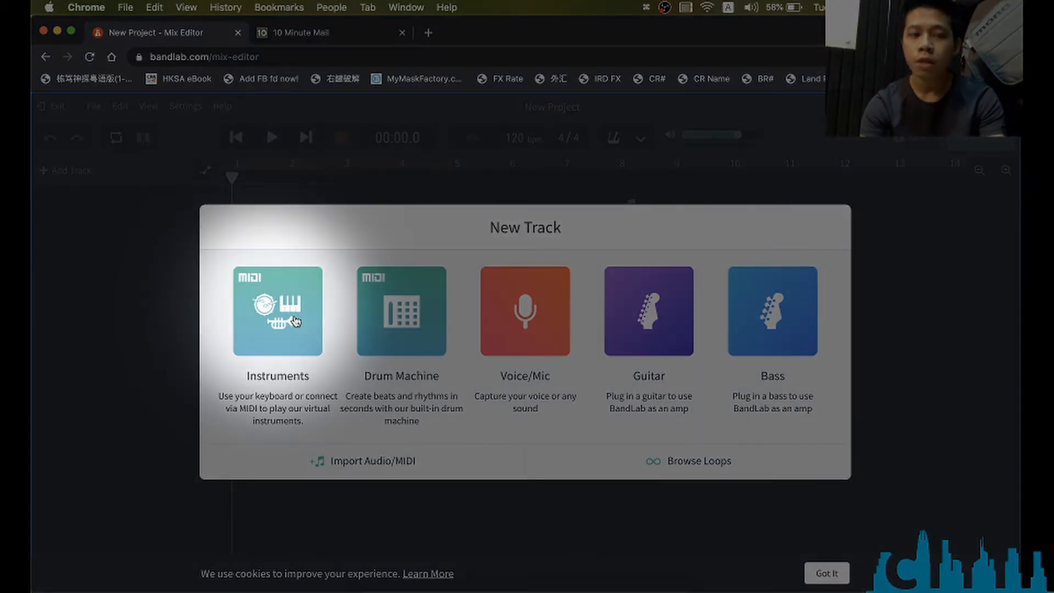
Add an Instruments track using Grand Piano with the GO:KEYS MIDI device.
click(276, 311)
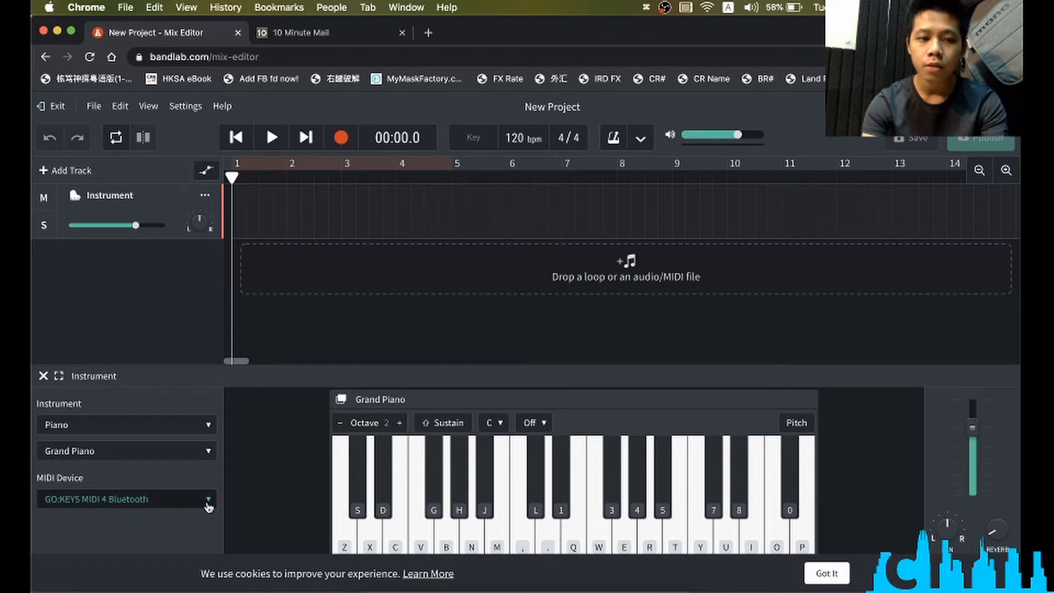
mouse_move(196, 519)
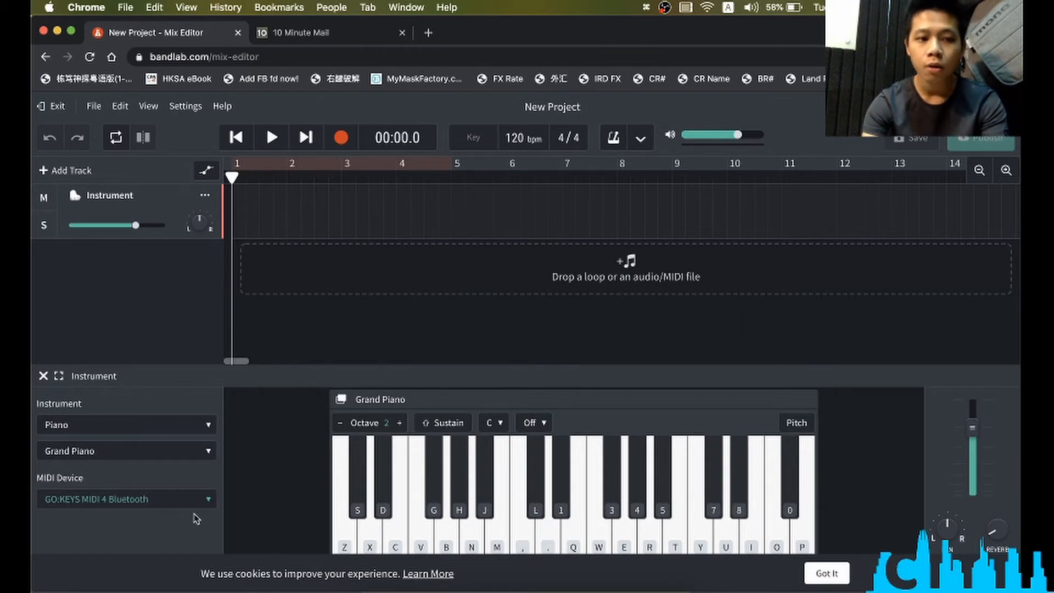
mouse_move(195, 531)
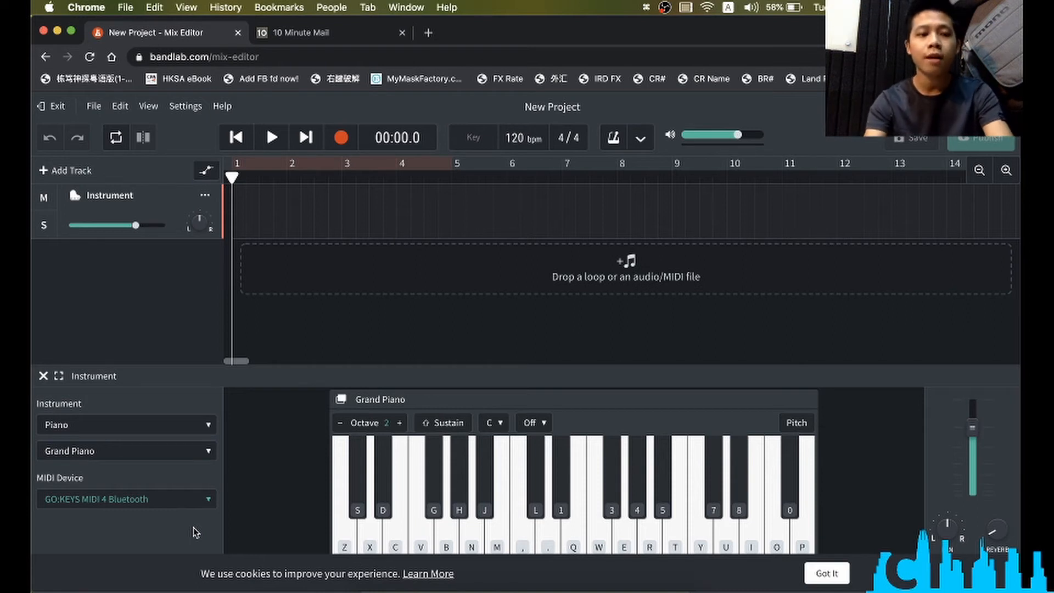
mouse_move(329, 346)
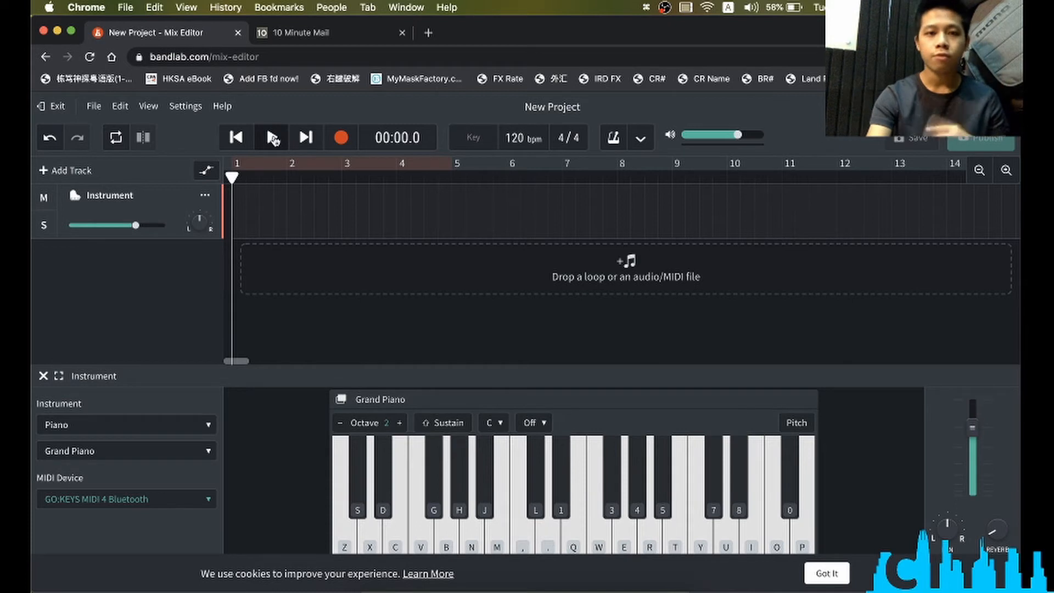
mouse_move(272, 137)
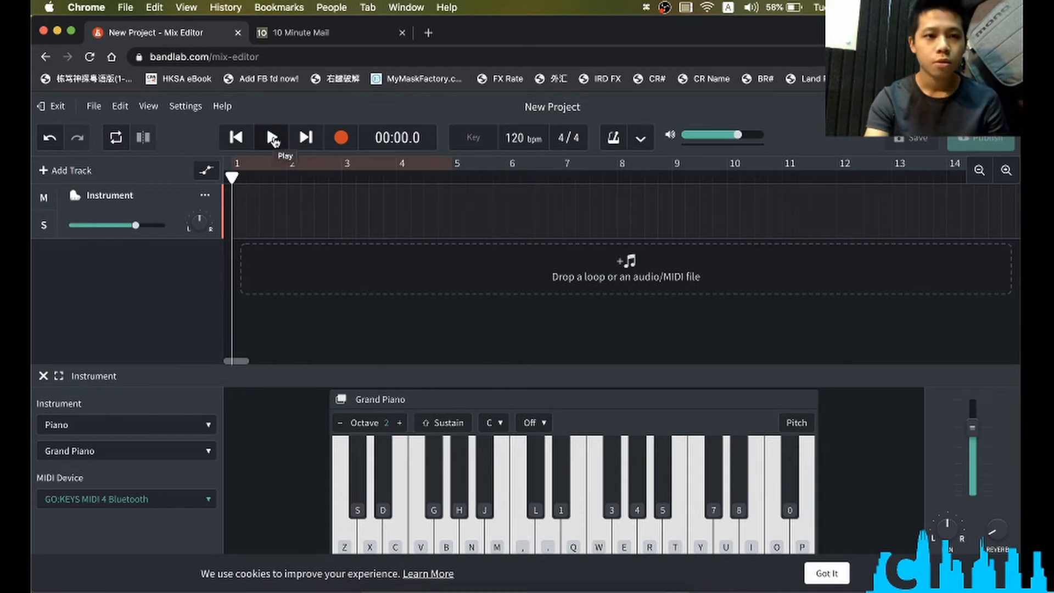
mouse_move(341, 142)
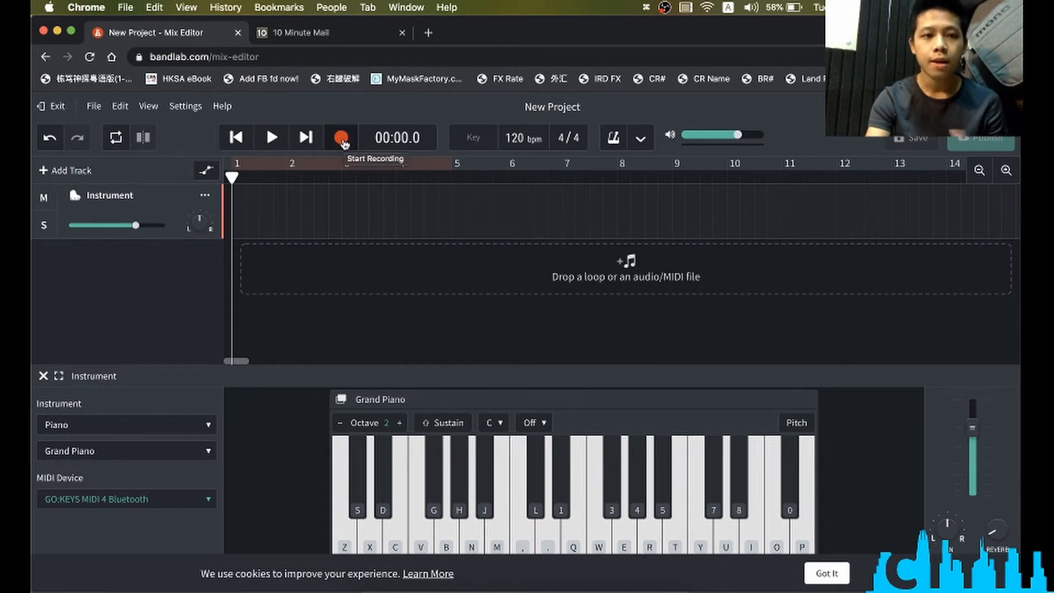
Record a roughly nine-bar piano performance from the keyboard onto the Instrument track.
click(340, 137)
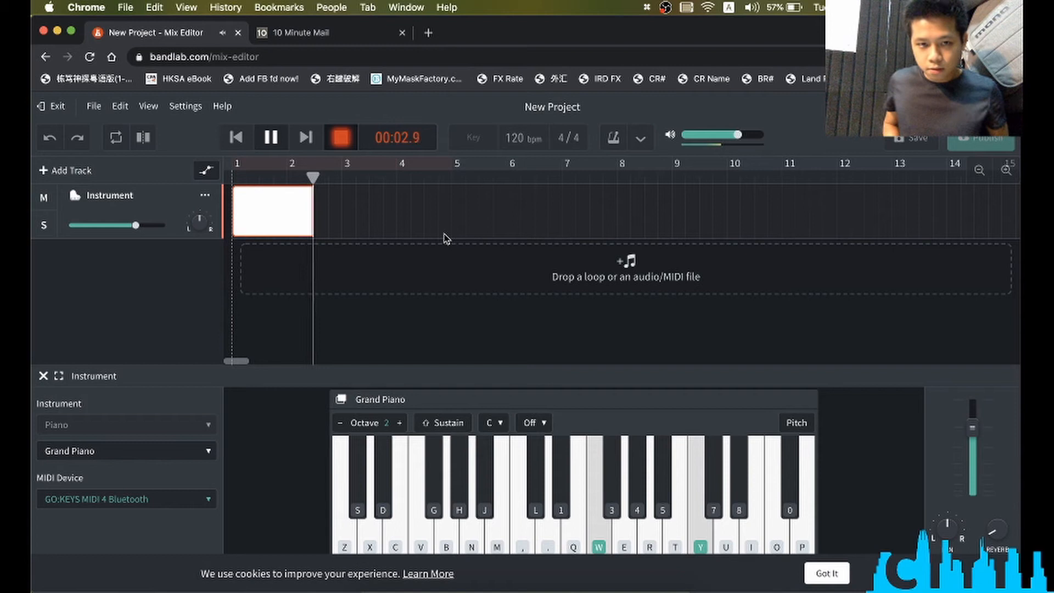
key(q)
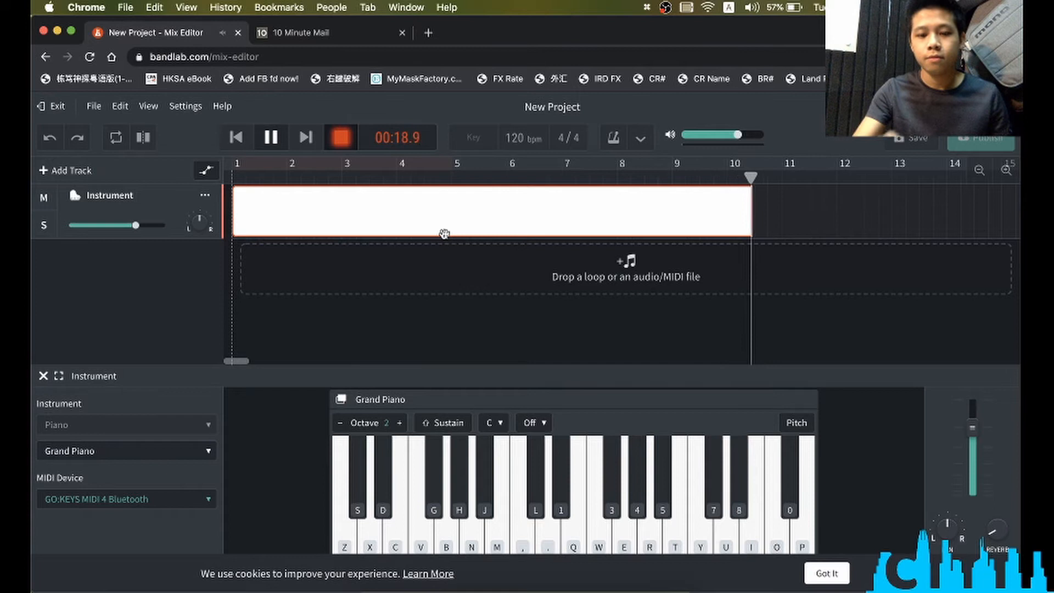
click(341, 137)
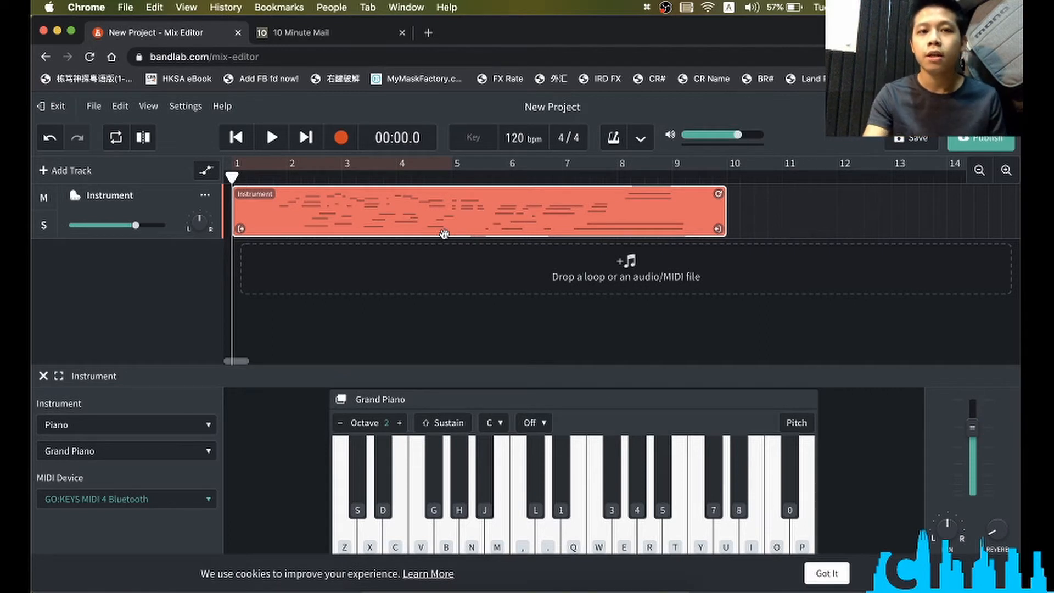
mouse_move(780, 245)
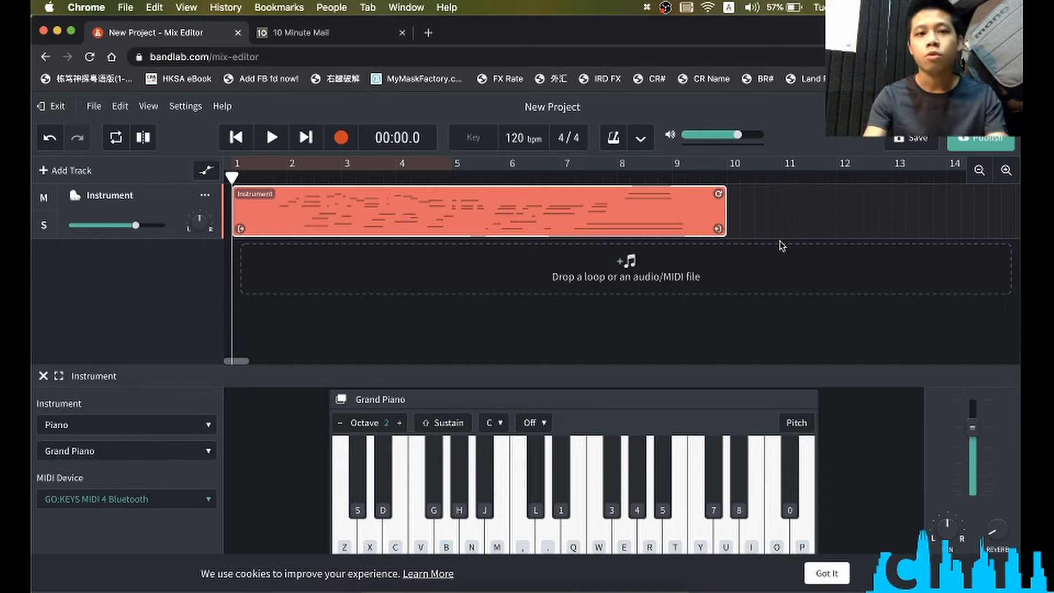
mouse_move(343, 218)
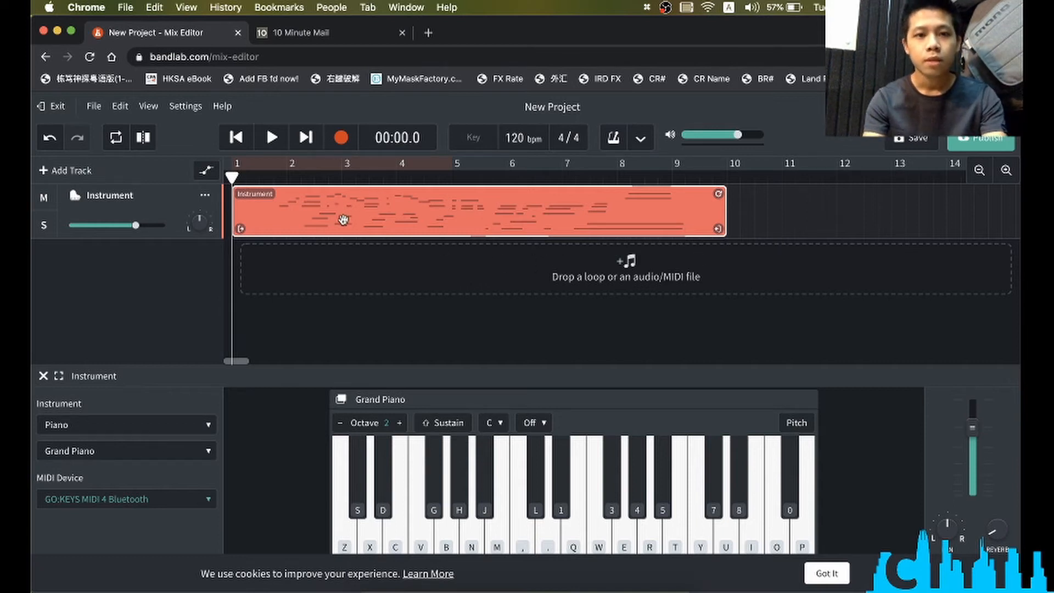
mouse_move(527, 186)
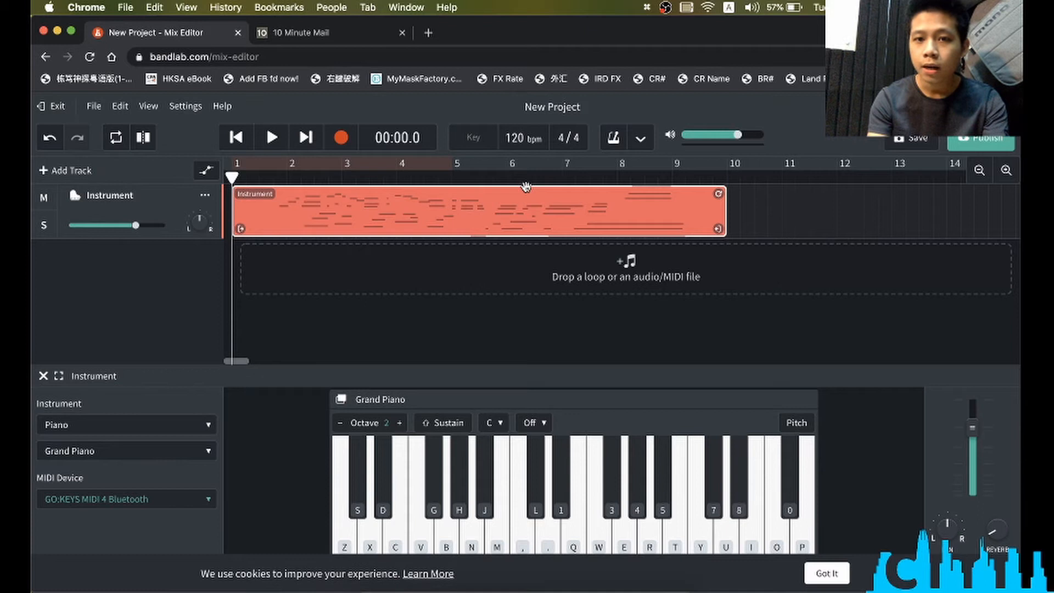
mouse_move(293, 247)
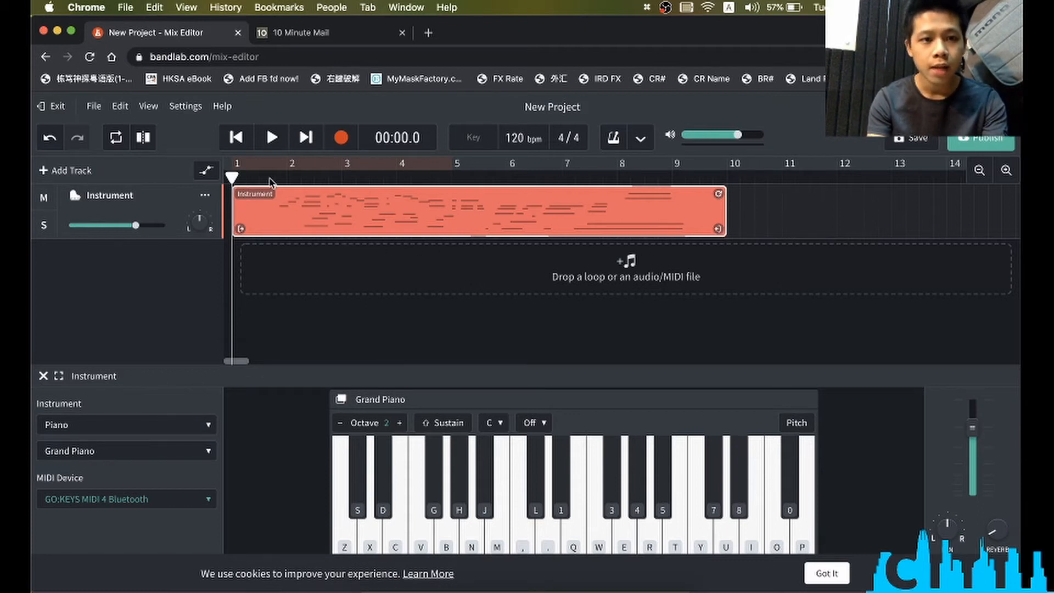
Play back the recorded Grand Piano region up to about bar four.
click(271, 137)
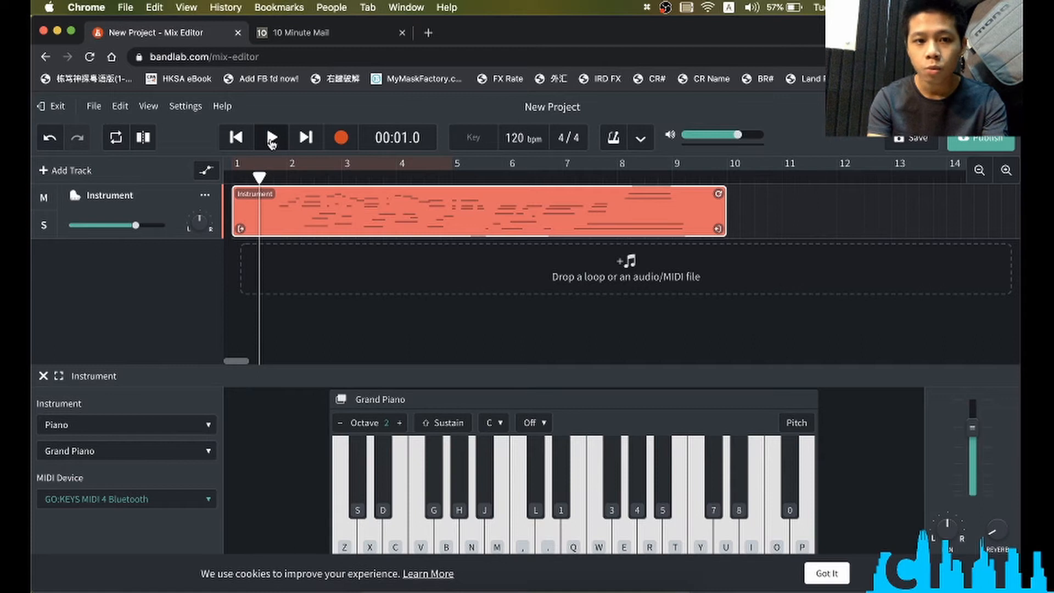
click(271, 137)
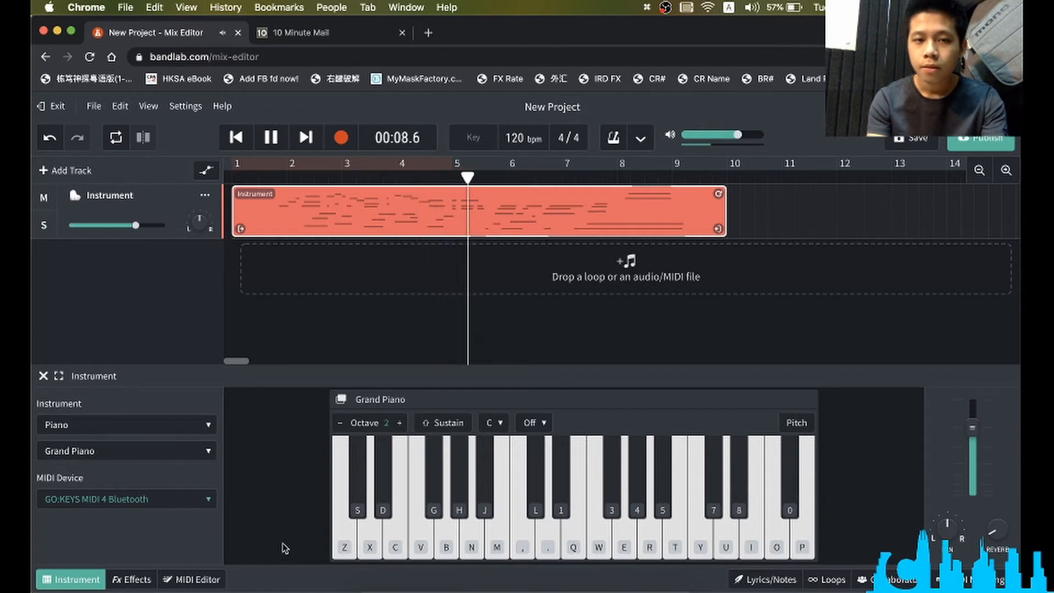
click(270, 137)
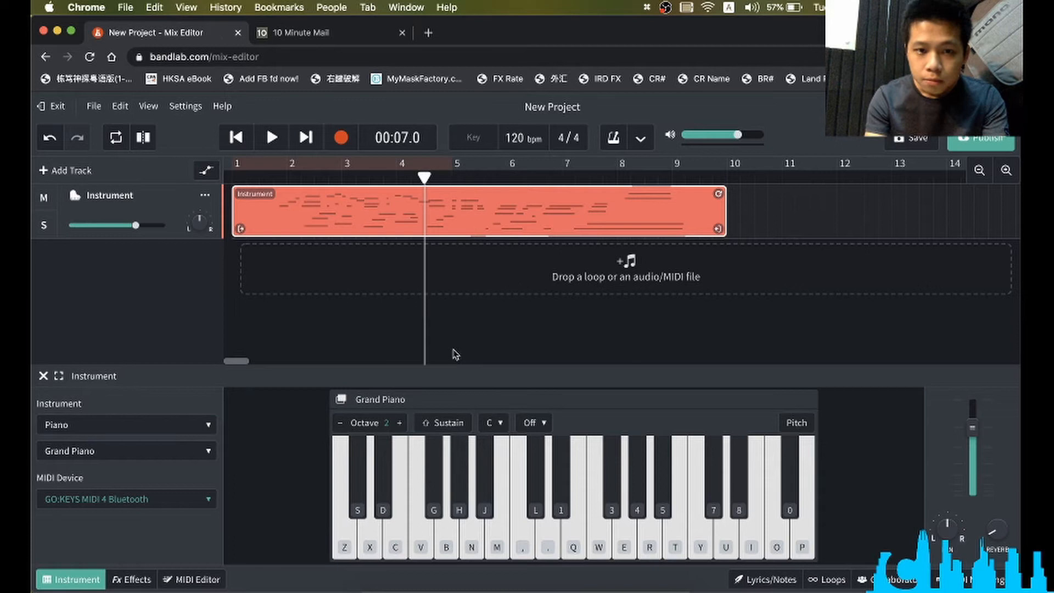
mouse_move(256, 481)
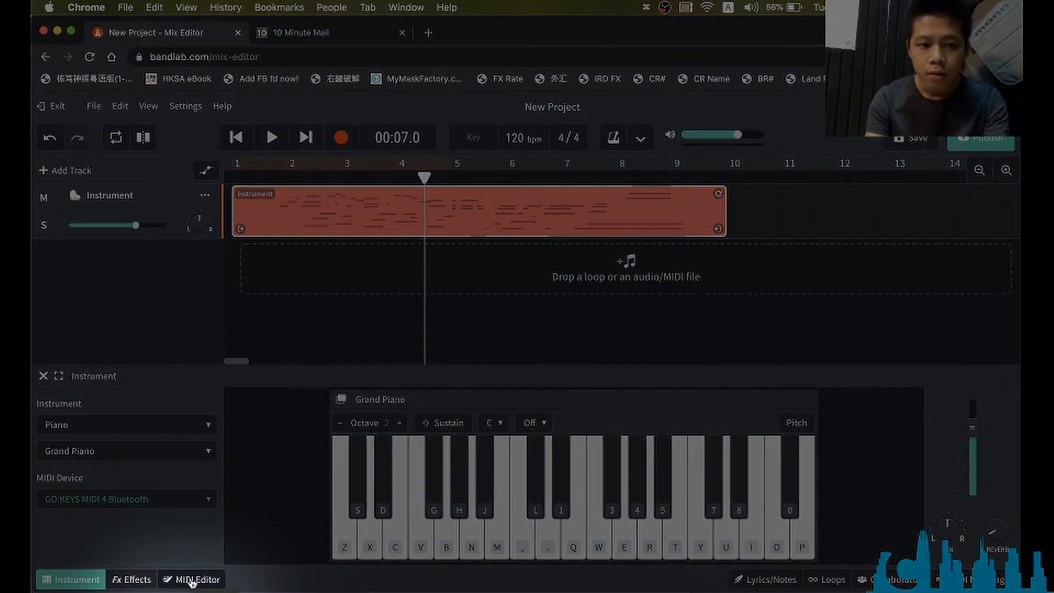
In the MIDI Editor, lower one piano note a semitone, zoom in, and play back to check.
click(197, 579)
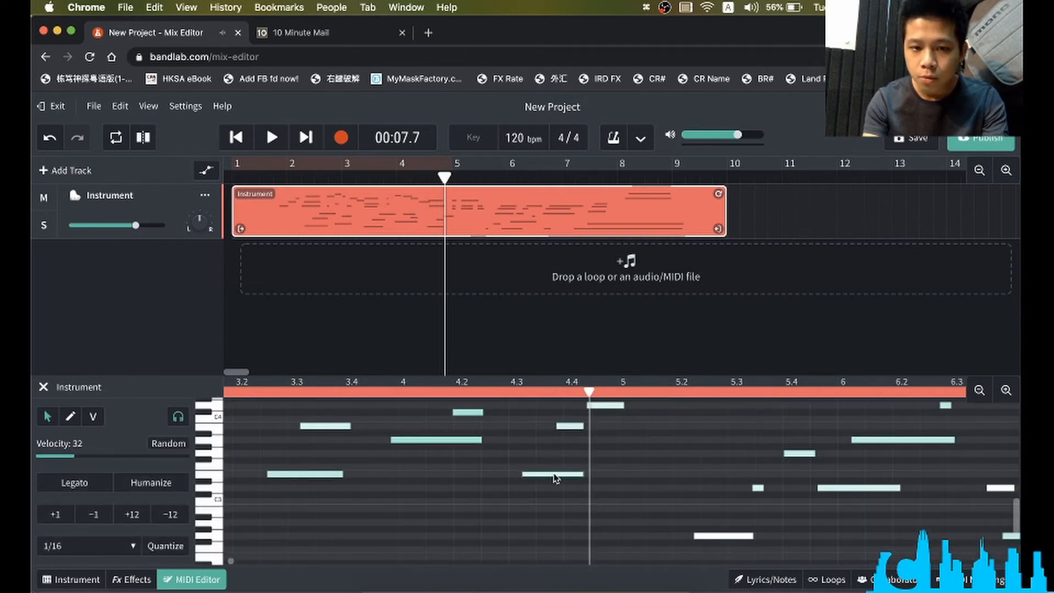
drag(551, 474, 552, 488)
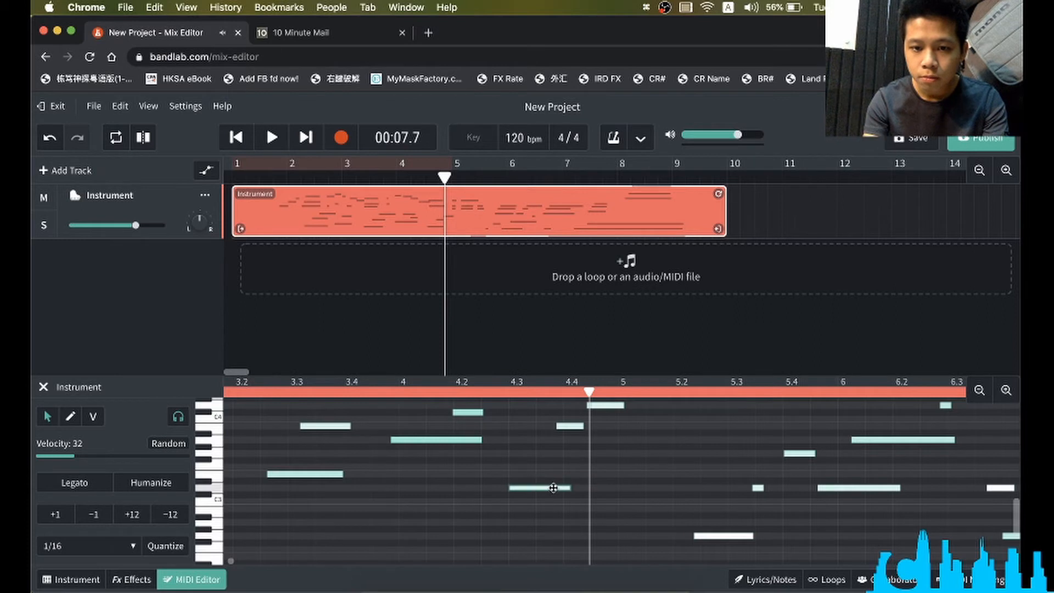
click(1007, 391)
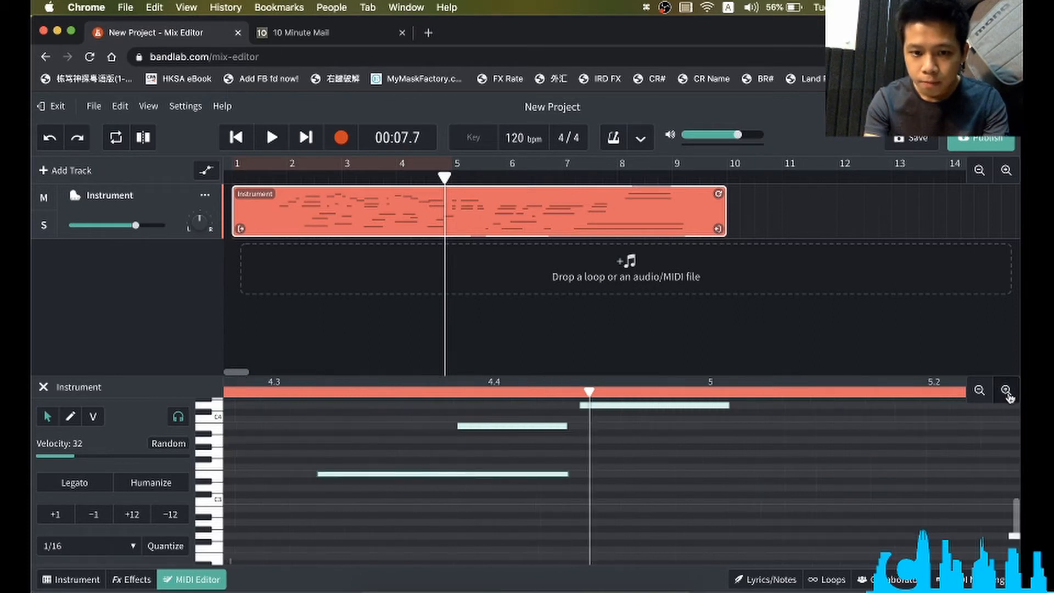
mouse_move(358, 481)
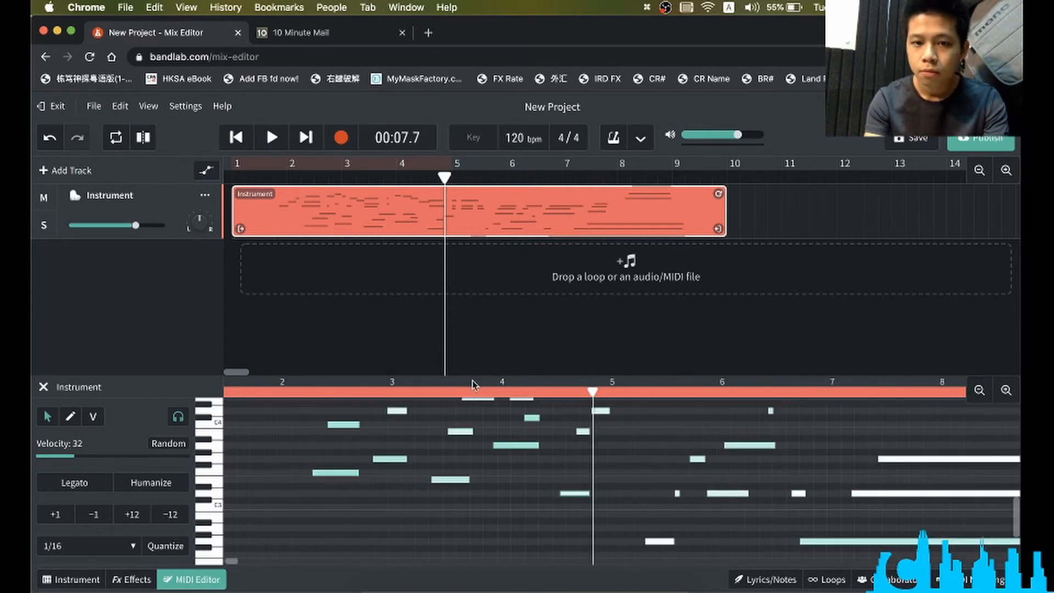
click(270, 137)
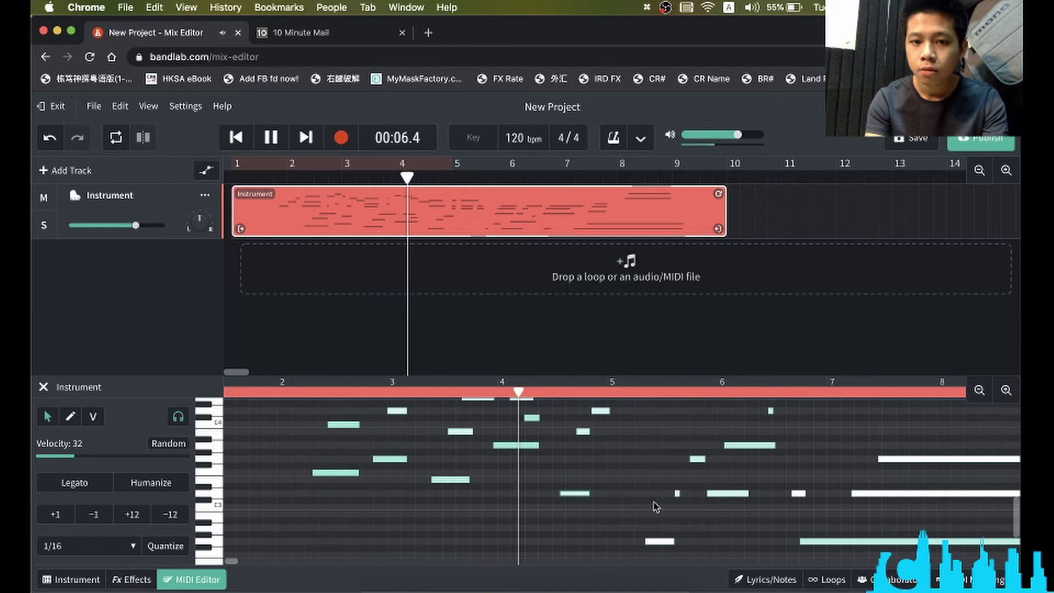
click(271, 137)
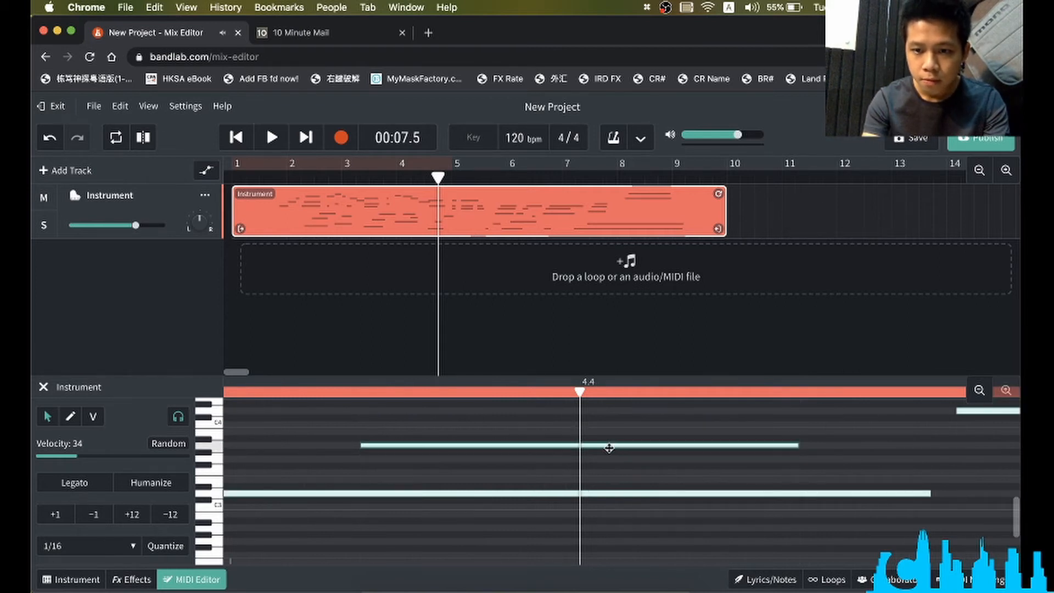
click(271, 137)
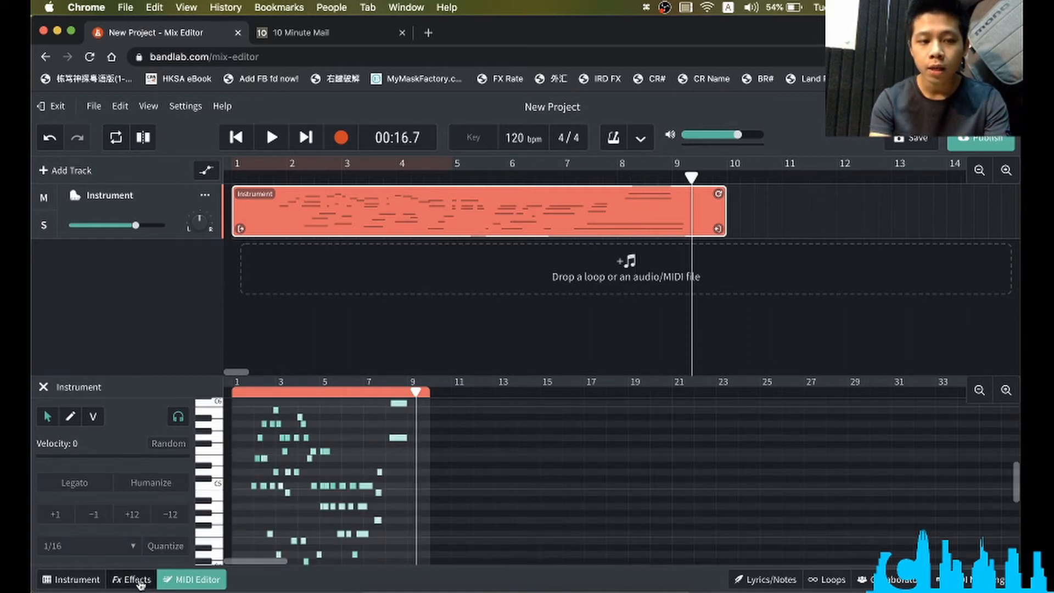
Show the piano track's empty effects chain, keeping the instrument category on Piano.
click(131, 578)
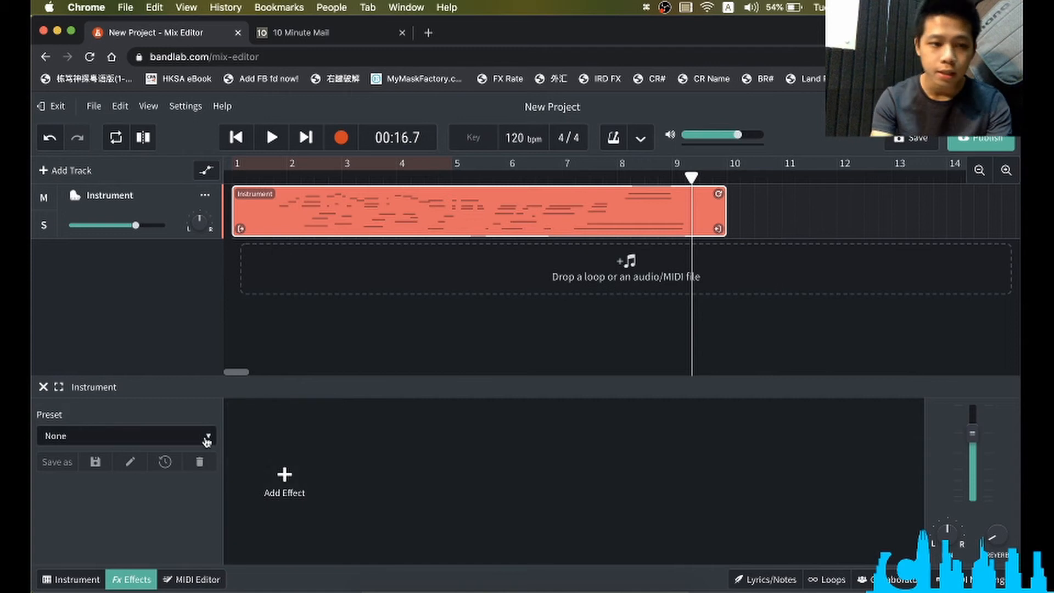
click(73, 579)
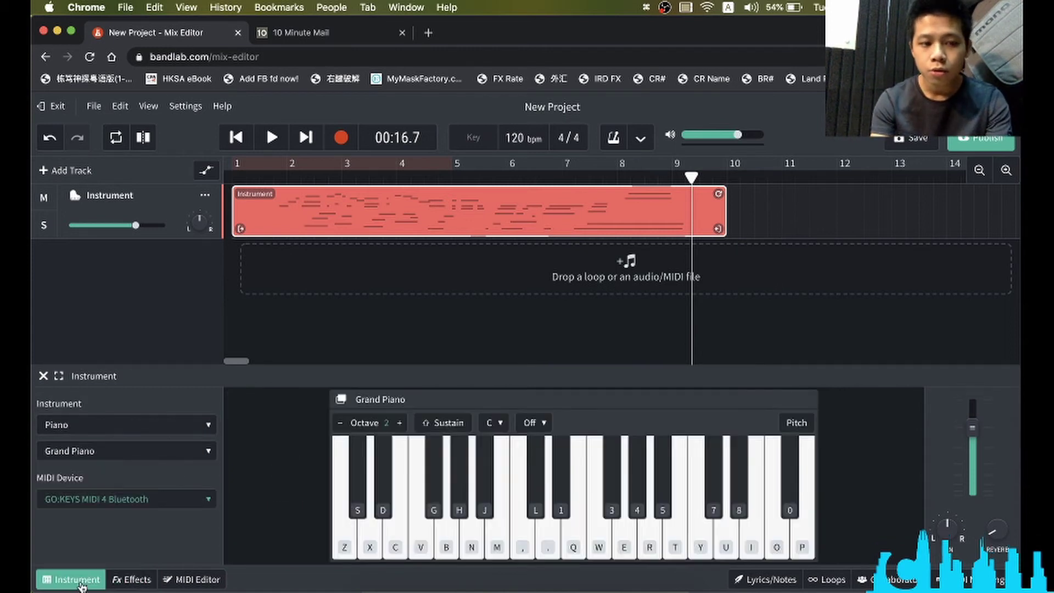
click(125, 425)
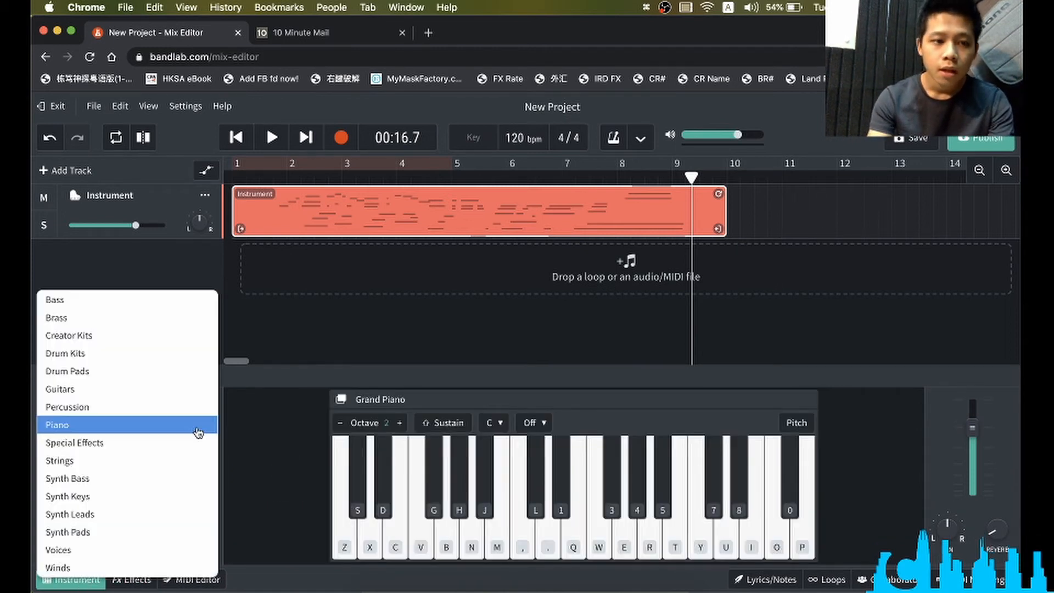
click(55, 424)
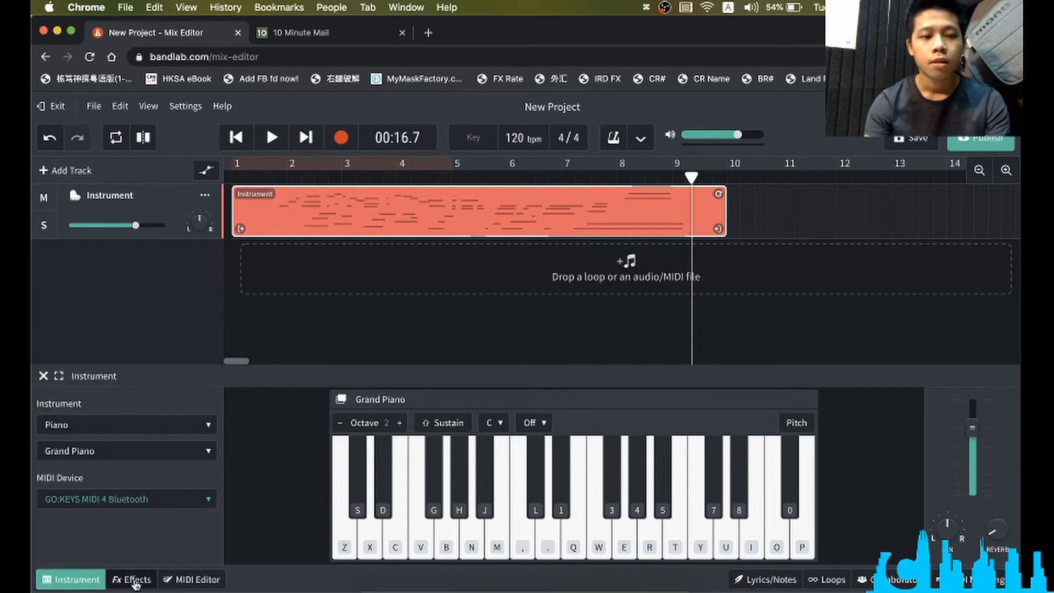
click(132, 579)
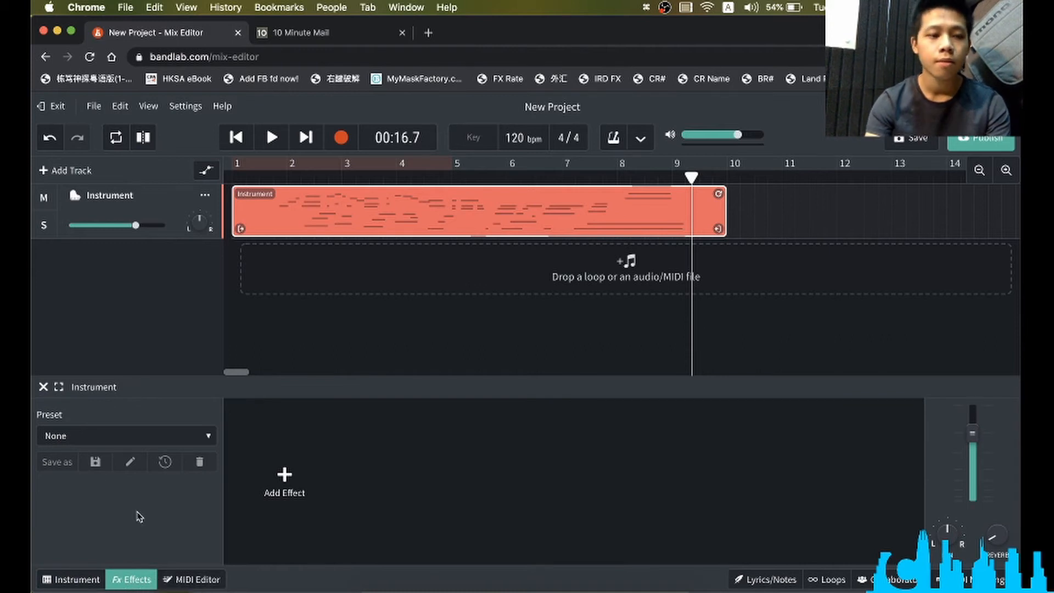
Apply the Large Studio Reverb preset and adjust the reverb Mix knob during playback.
click(125, 436)
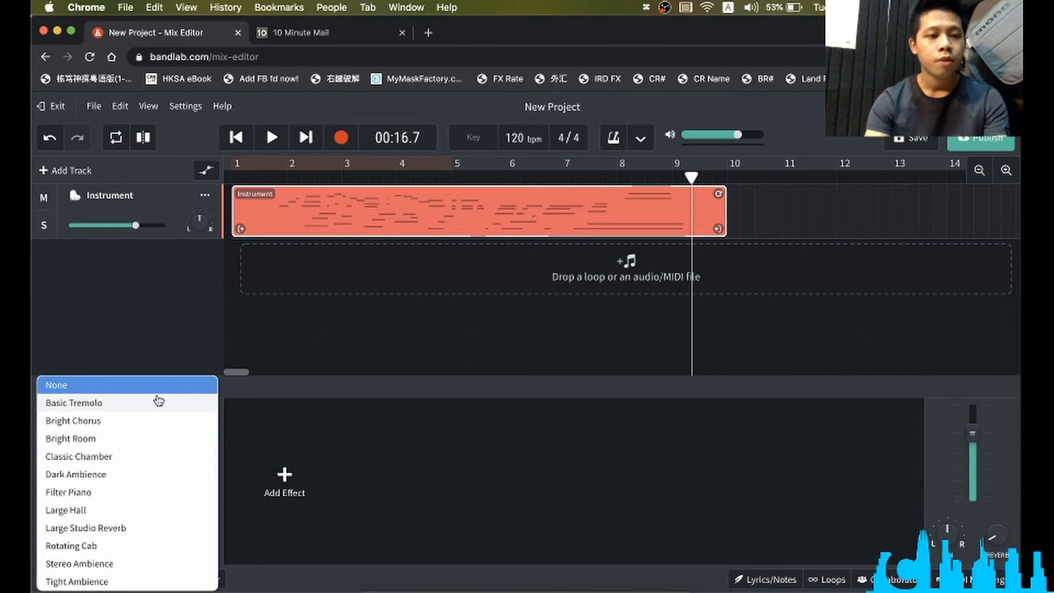
mouse_move(148, 537)
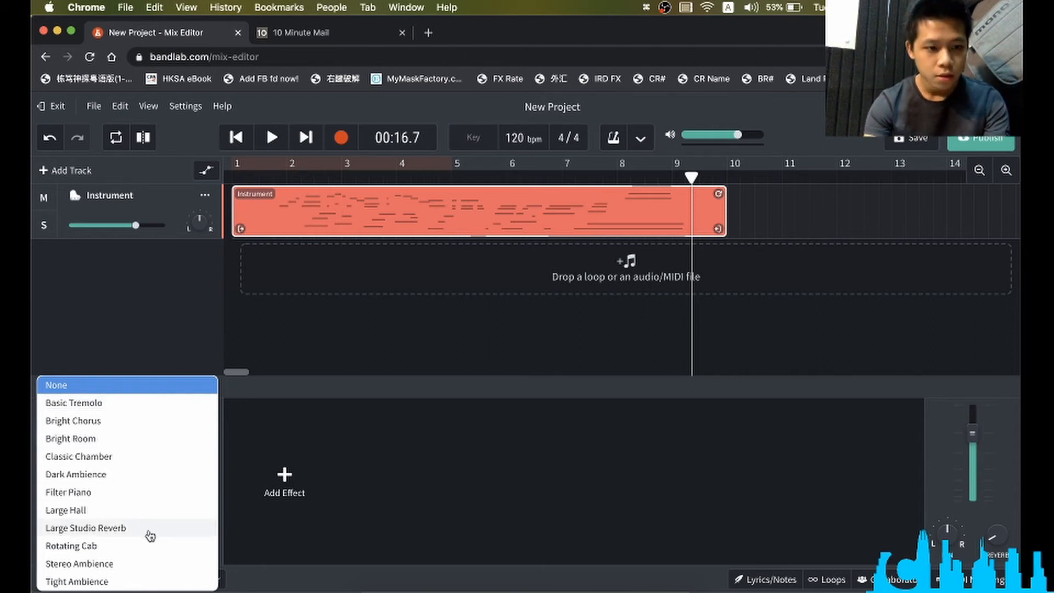
click(86, 527)
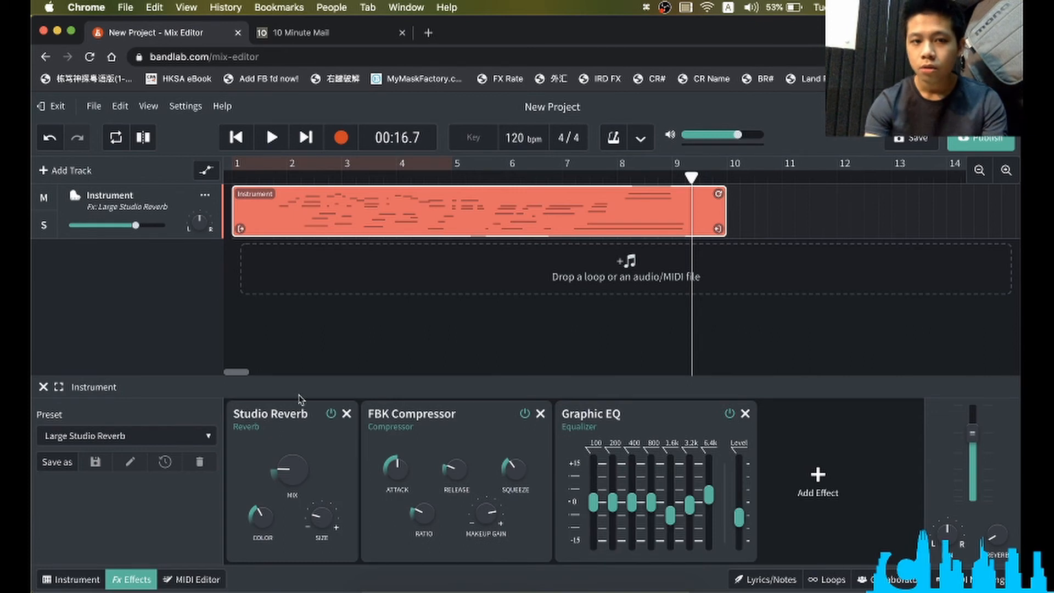
click(269, 176)
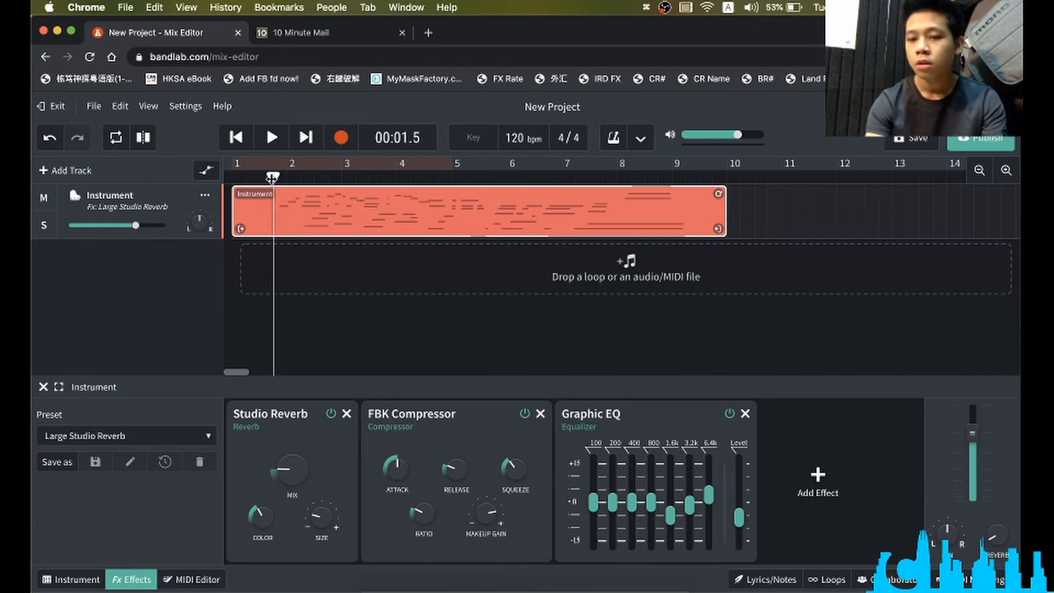
click(271, 136)
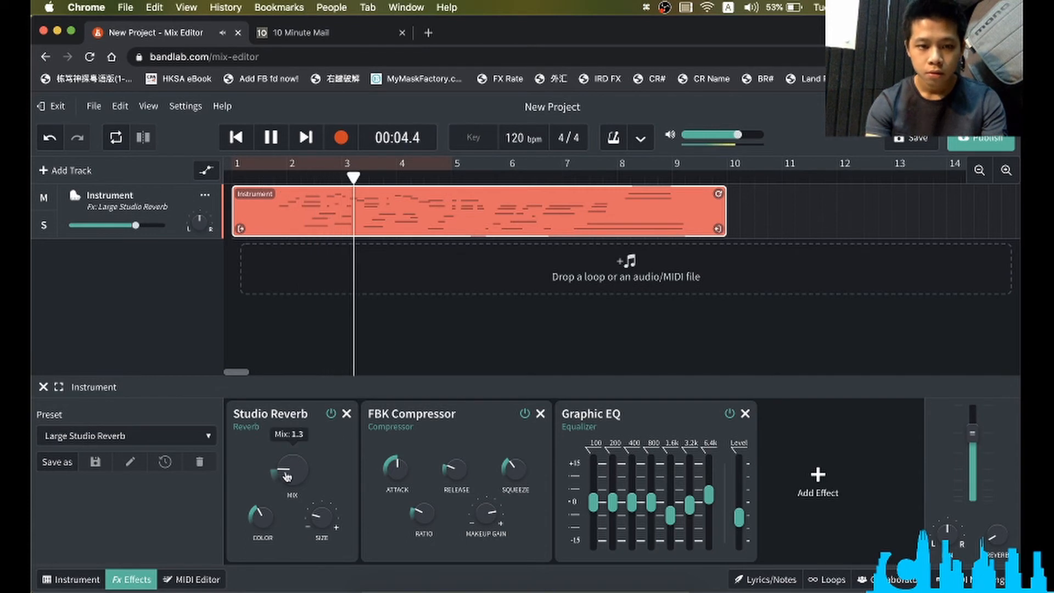
drag(287, 471, 300, 457)
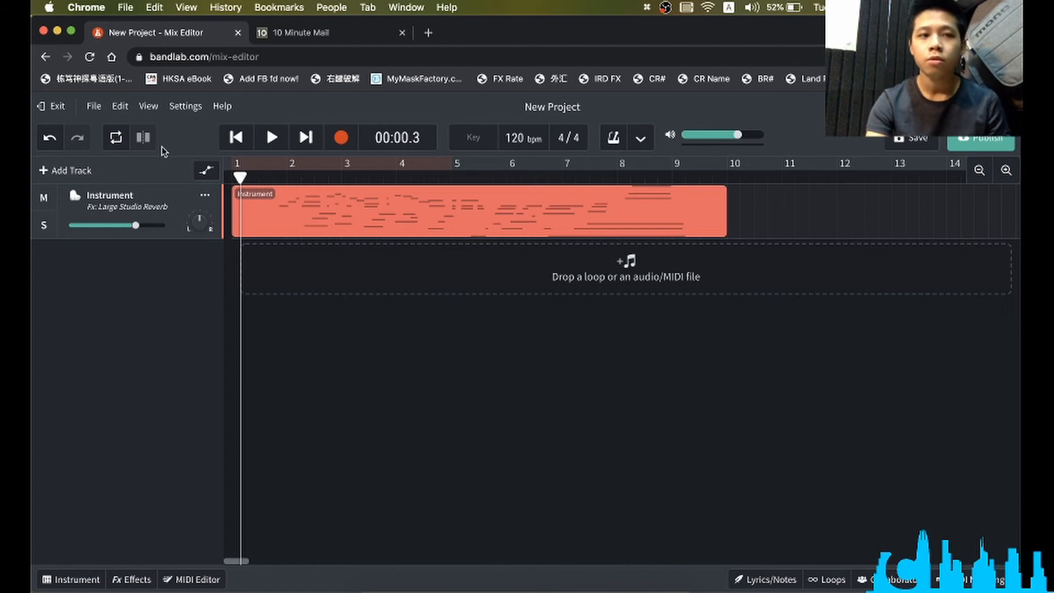
mouse_move(183, 141)
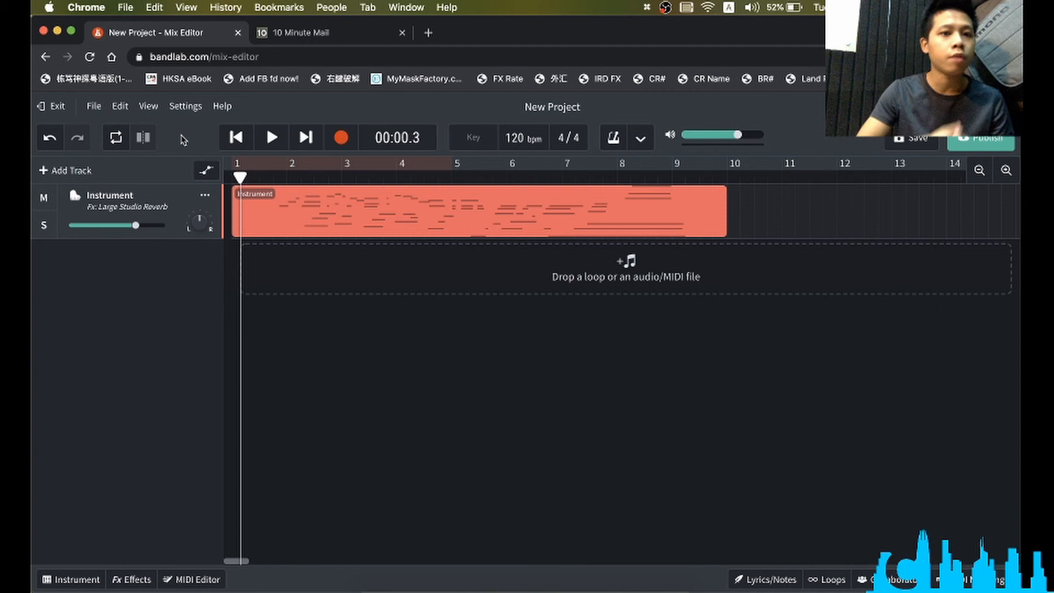
Bring up File > Download with its Mixdown As choices.
click(93, 105)
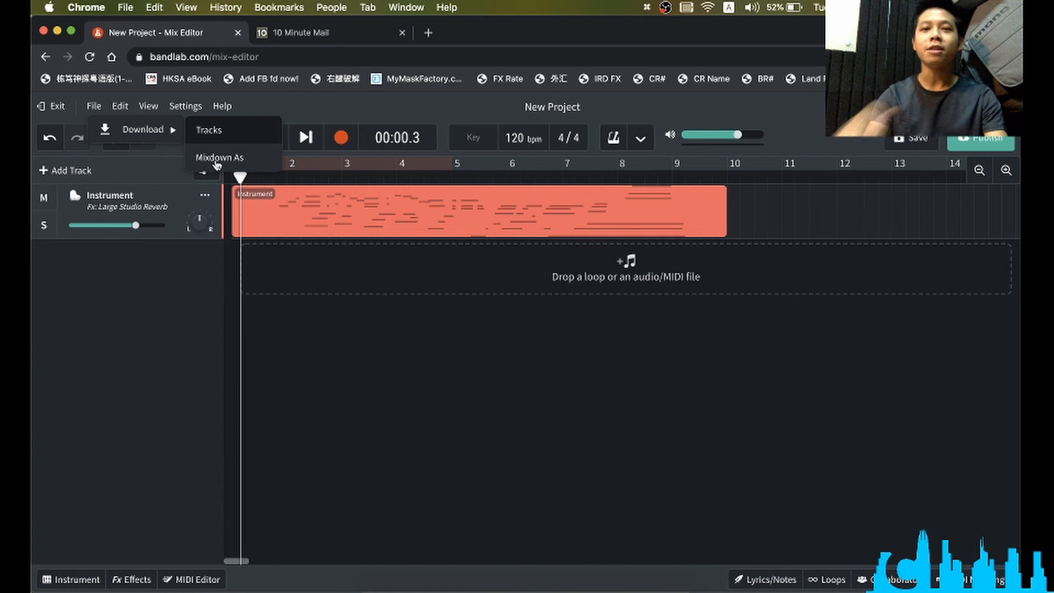
Attempt a mixdown download of the saved New Project.
click(219, 158)
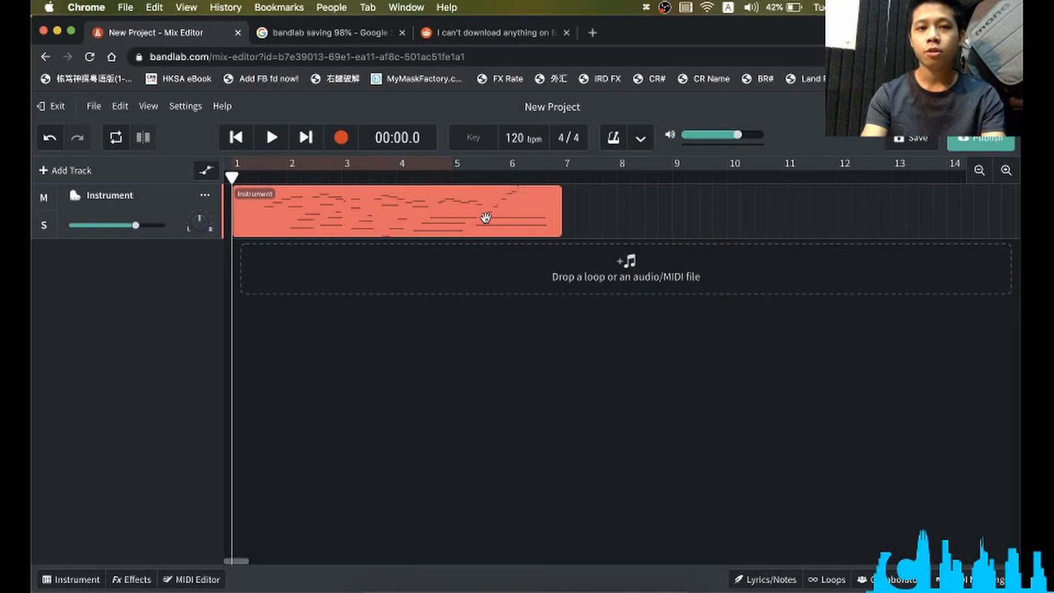
Export the Instrument track's piano region as a WAV file.
right_click(485, 218)
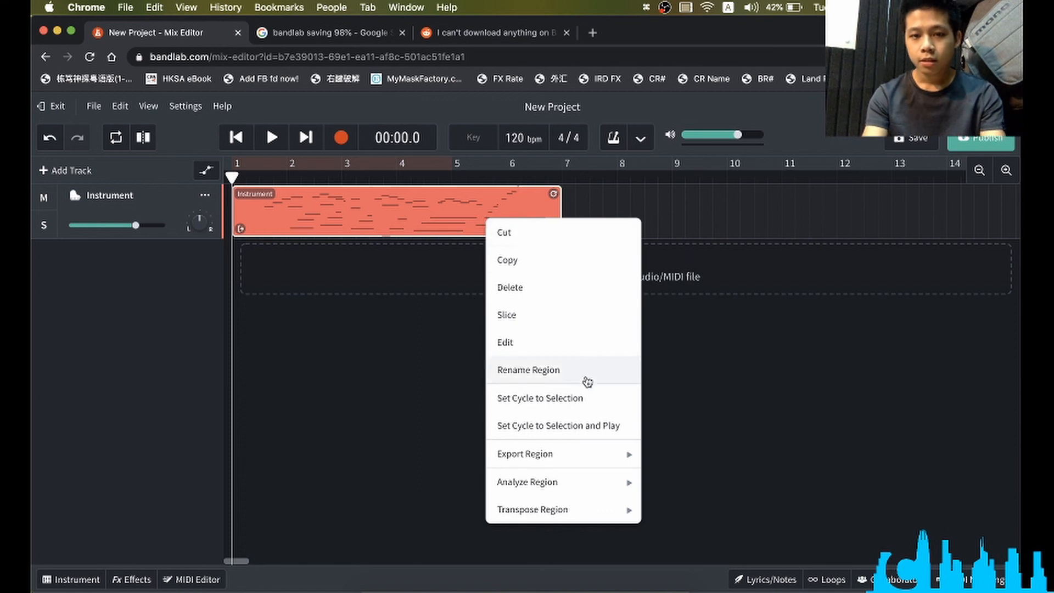
mouse_move(524, 459)
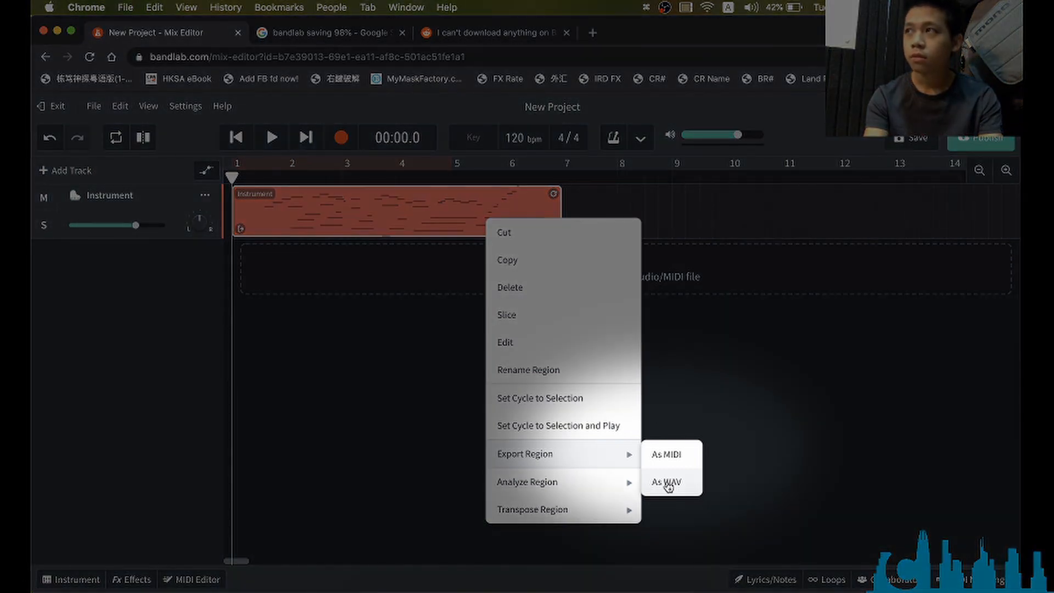
click(666, 481)
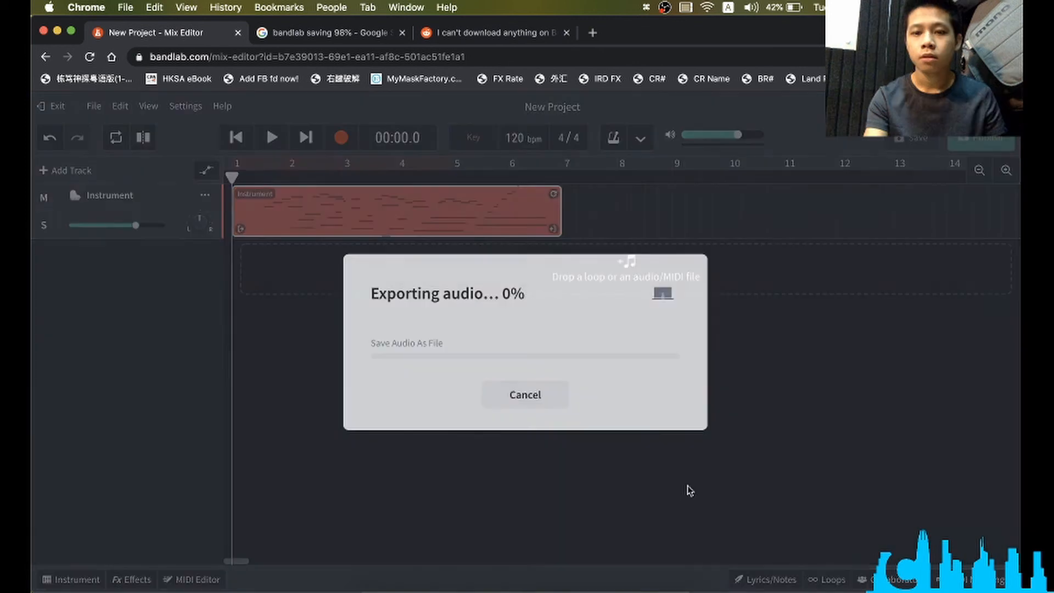